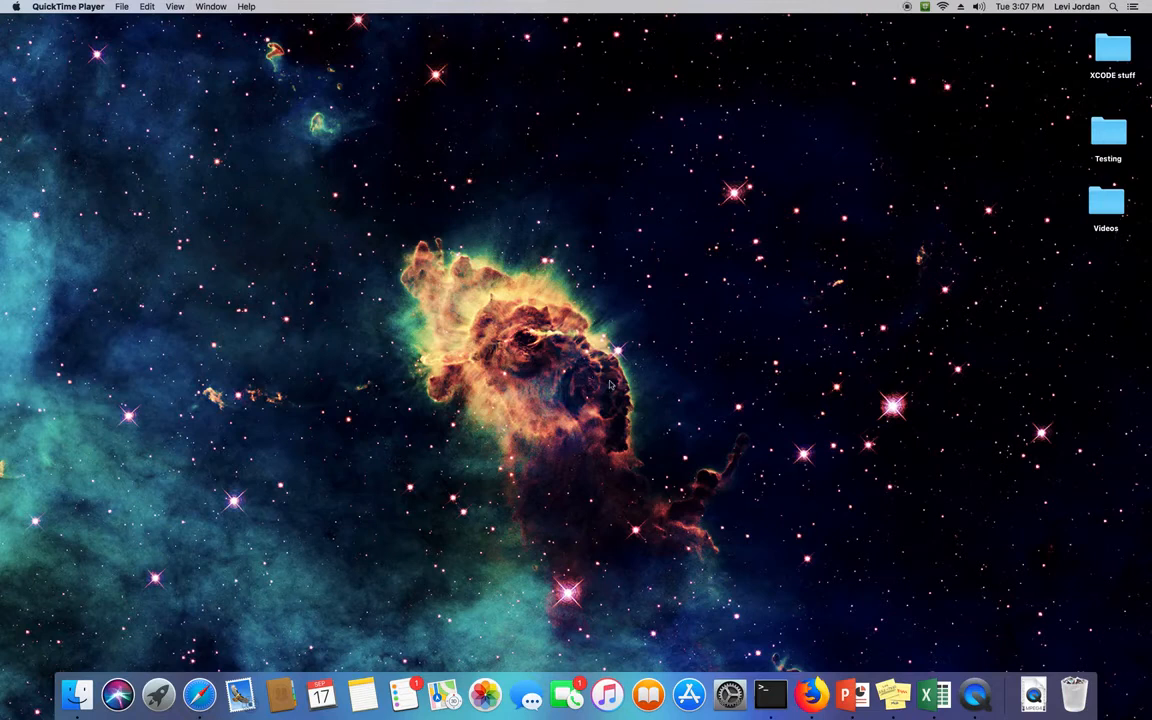
{"action": "mouse_move", "coordinate": [657, 417]}
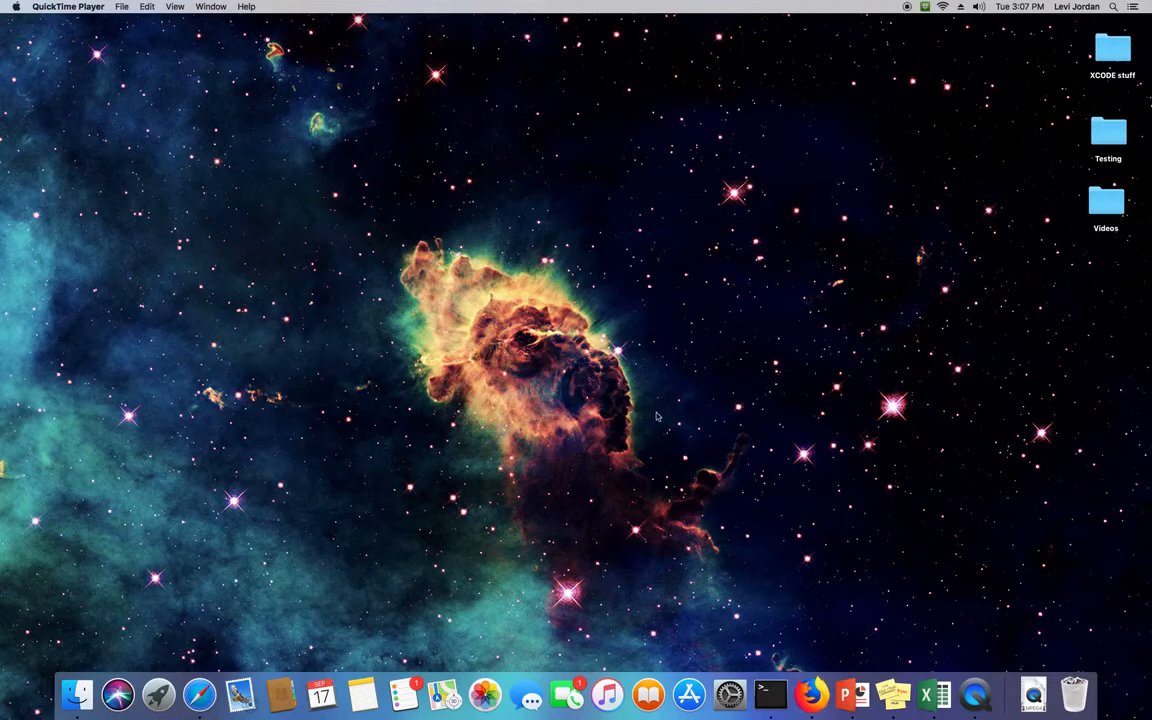
{"action": "mouse_move", "coordinate": [740, 458]}
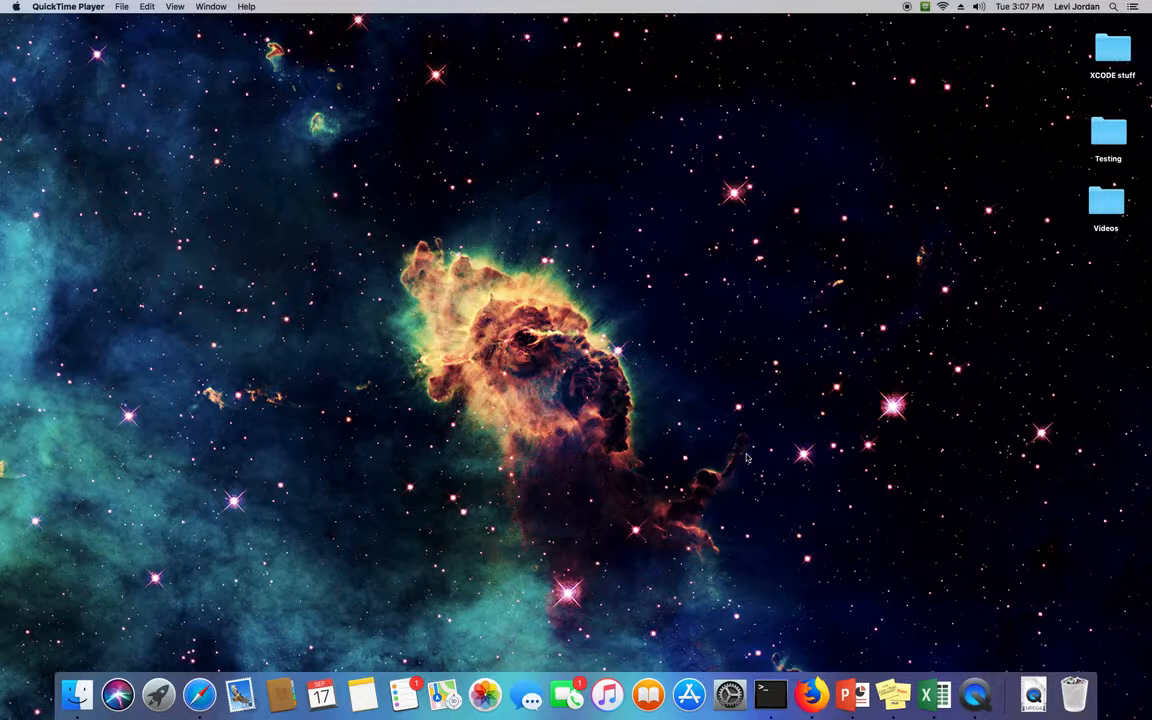
{"action": "mouse_move", "coordinate": [773, 691]}
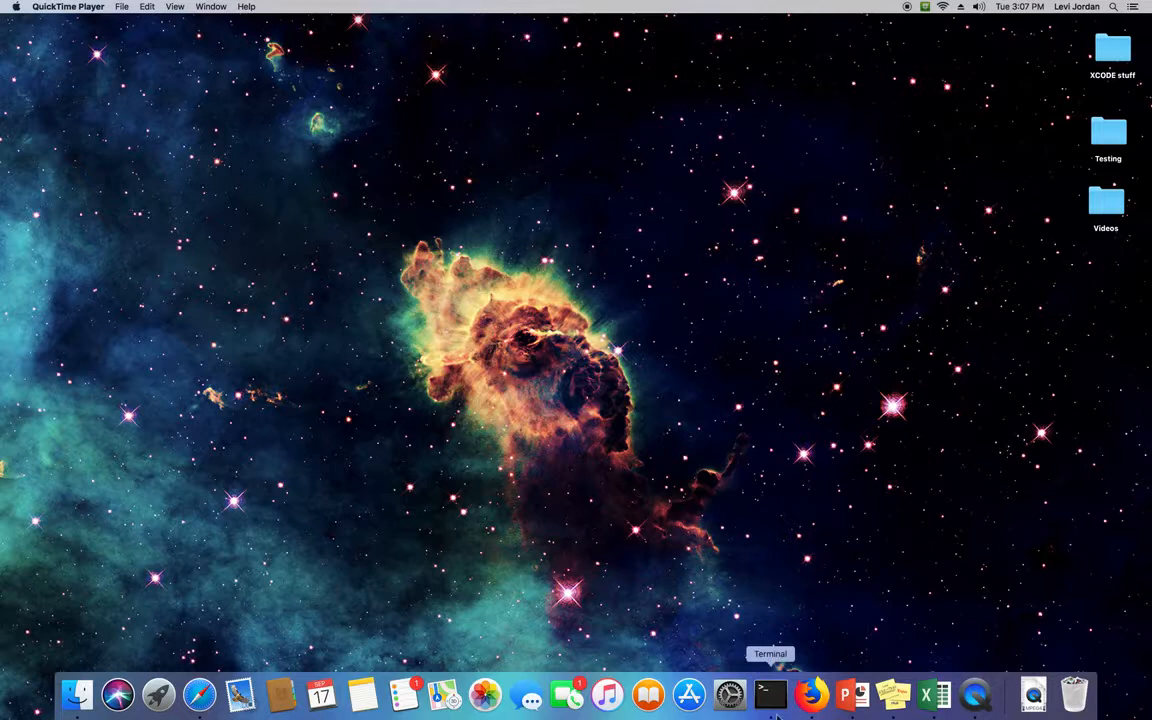
Launch a new bash Terminal window from the Dock icon
{"action": "left_click", "coordinate": [769, 695]}
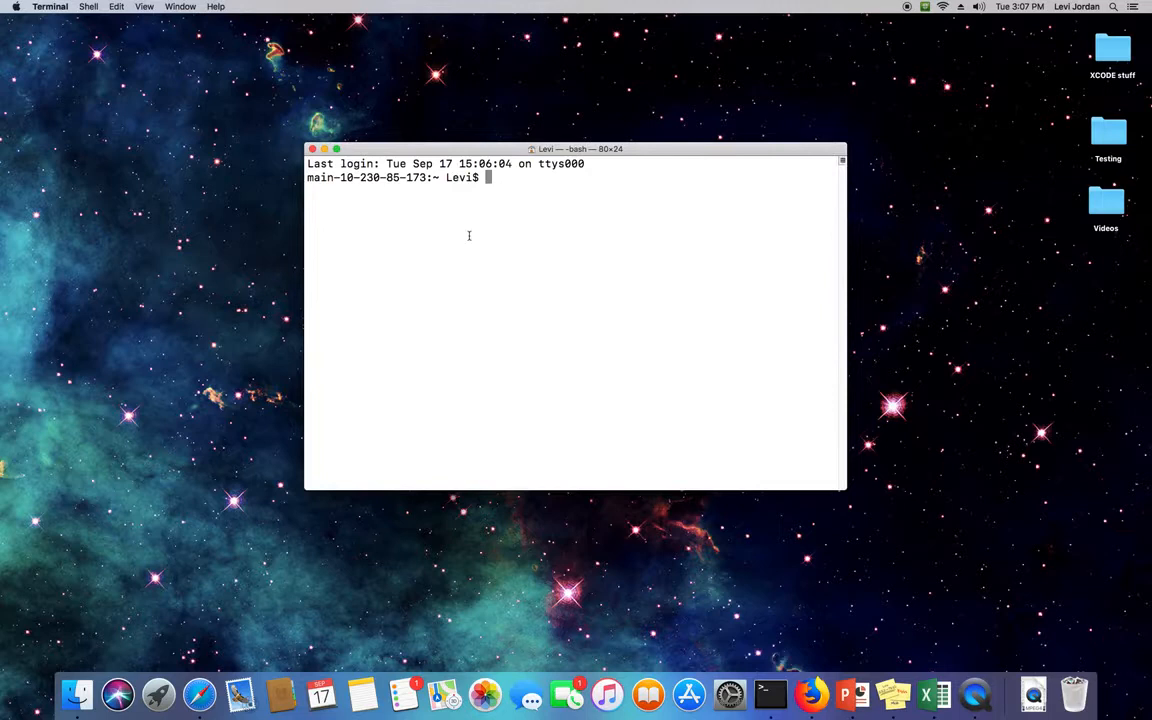
{"action": "mouse_move", "coordinate": [476, 231]}
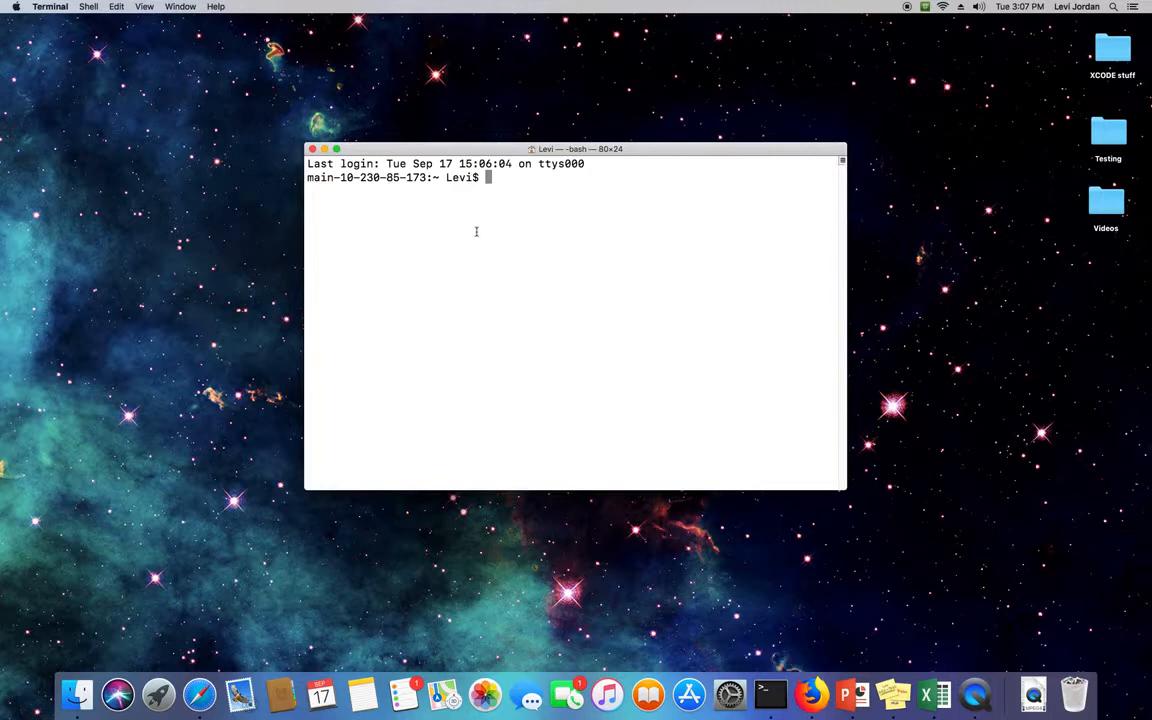
{"action": "mouse_move", "coordinate": [501, 217]}
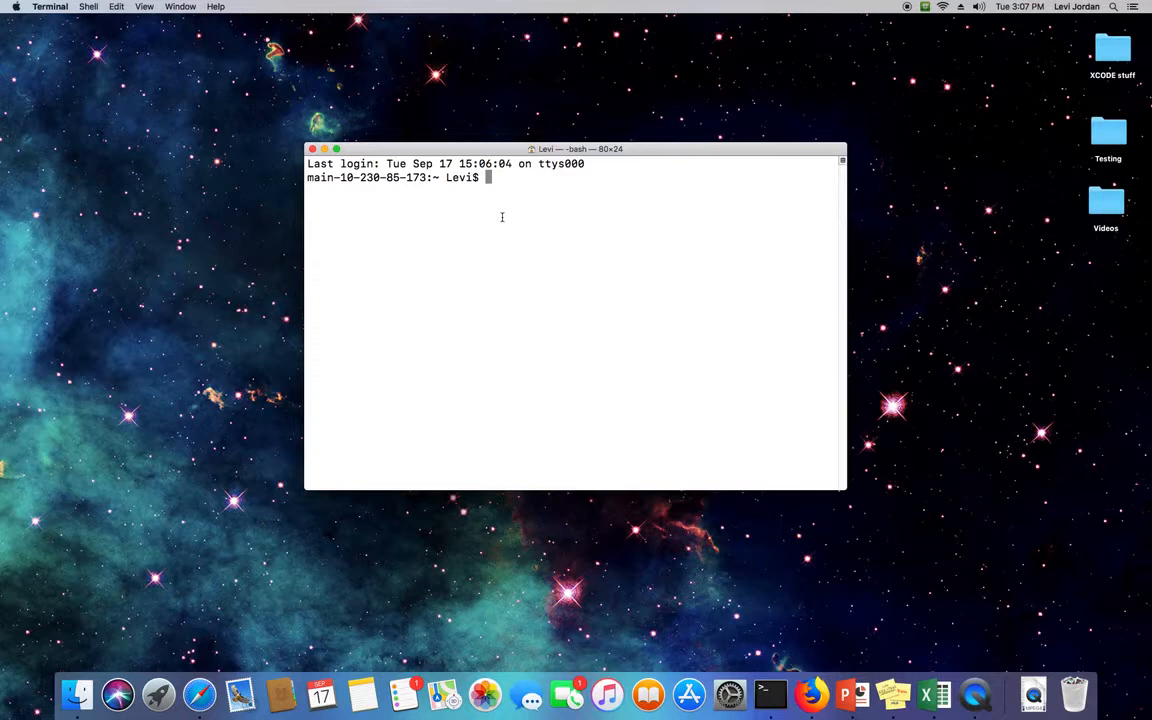
{"action": "type", "text": "ssh"}
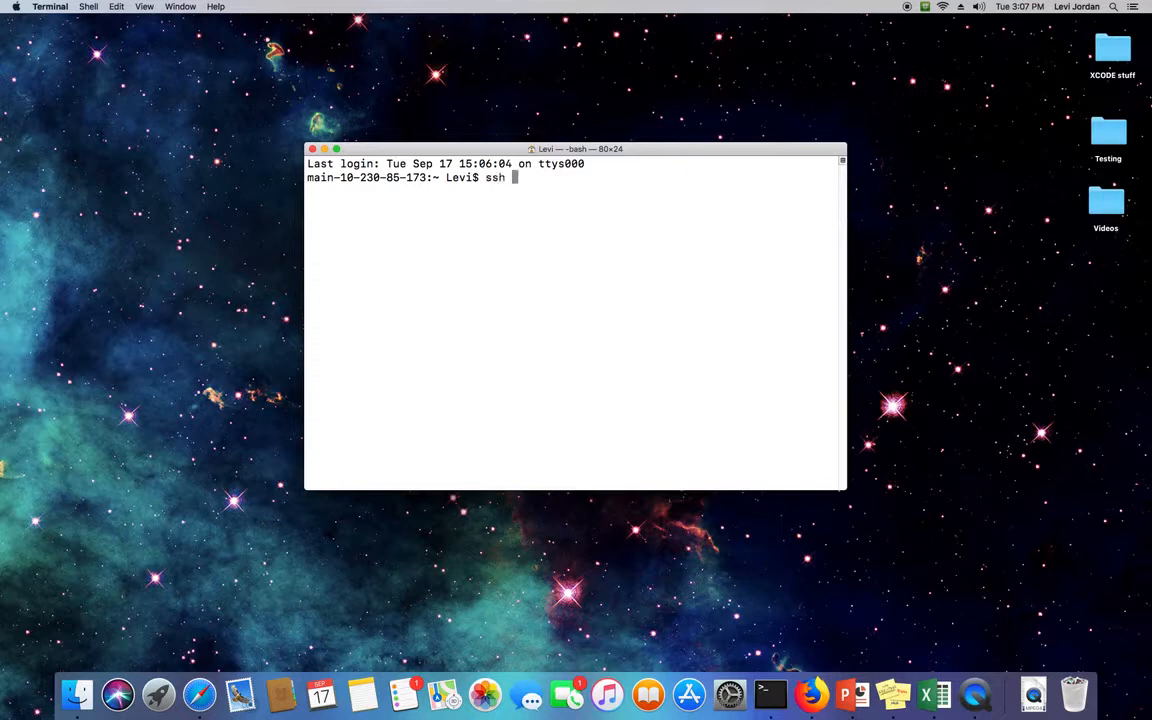
{"action": "type", "text": "ljordan56"}
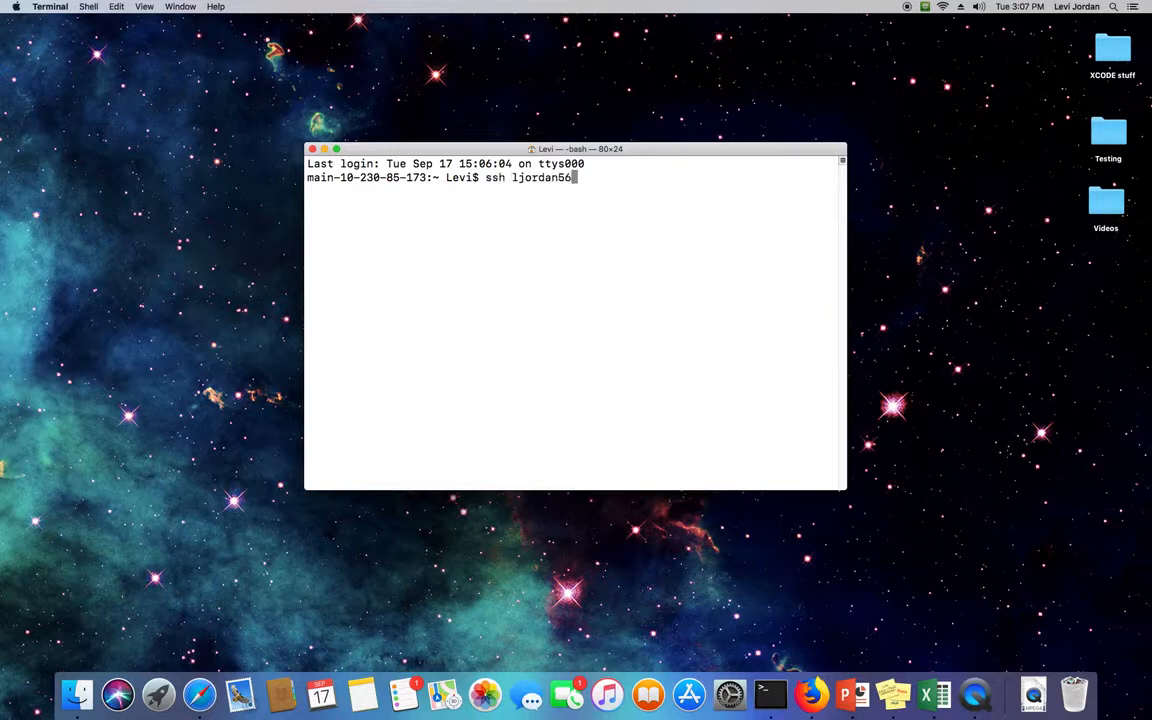
{"action": "type", "text": "@"}
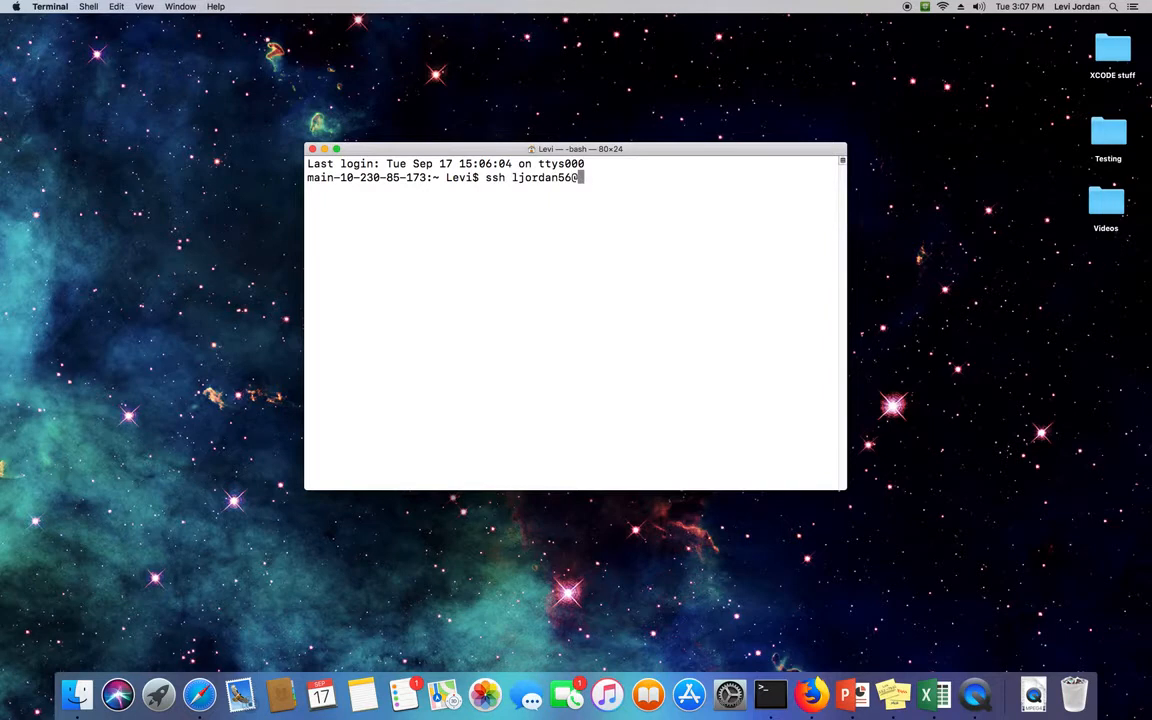
{"action": "type", "text": "@ada.tamu.edu"}
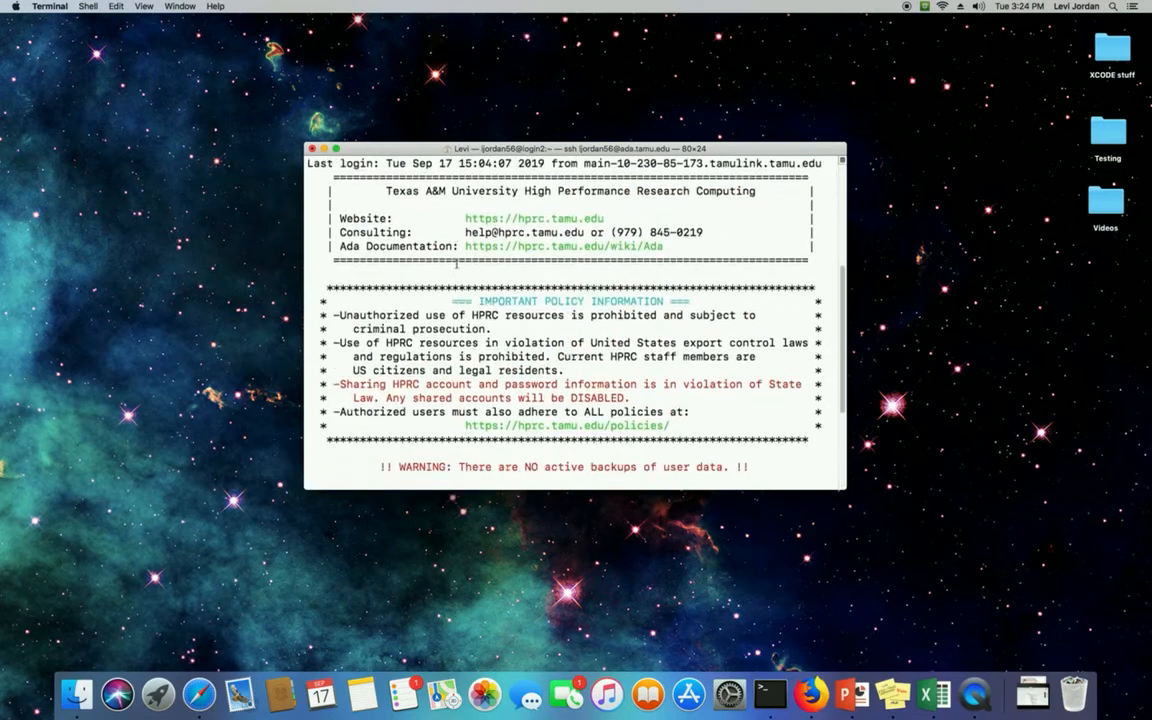
Scroll through the message of the day to the /home, /scratch and /tiered quota table
{"action": "scroll", "scroll_direction": "down", "scroll_amount": 3}
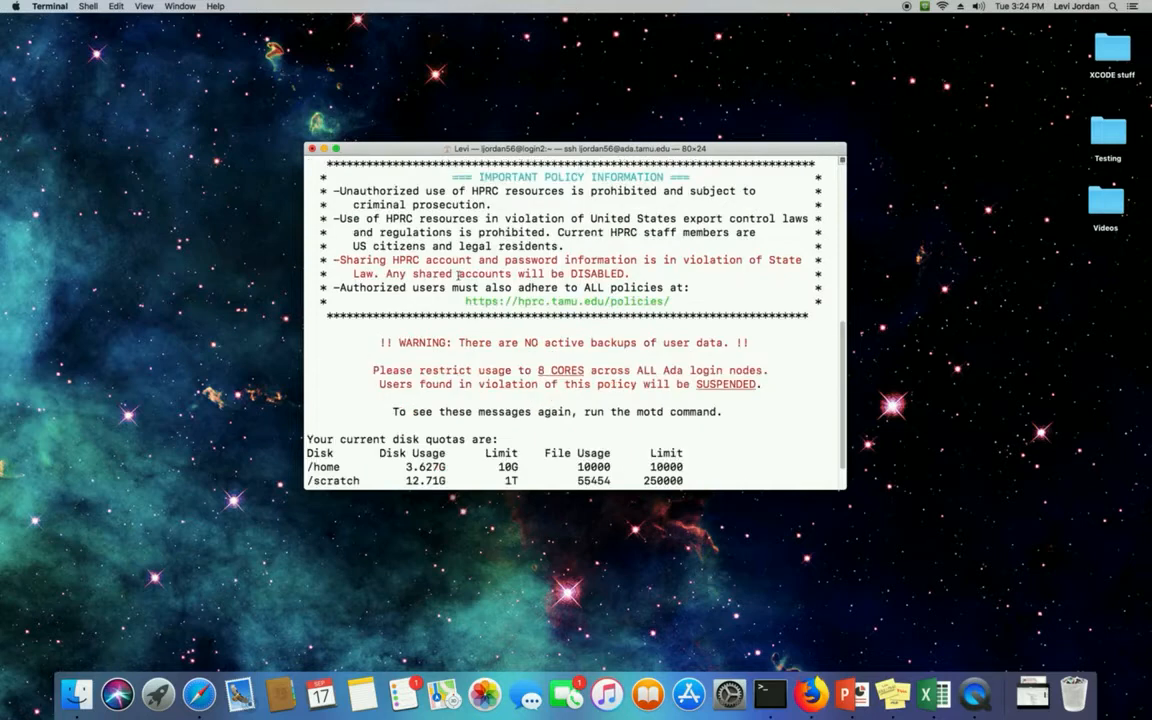
{"action": "scroll", "scroll_direction": "down", "scroll_amount": 3}
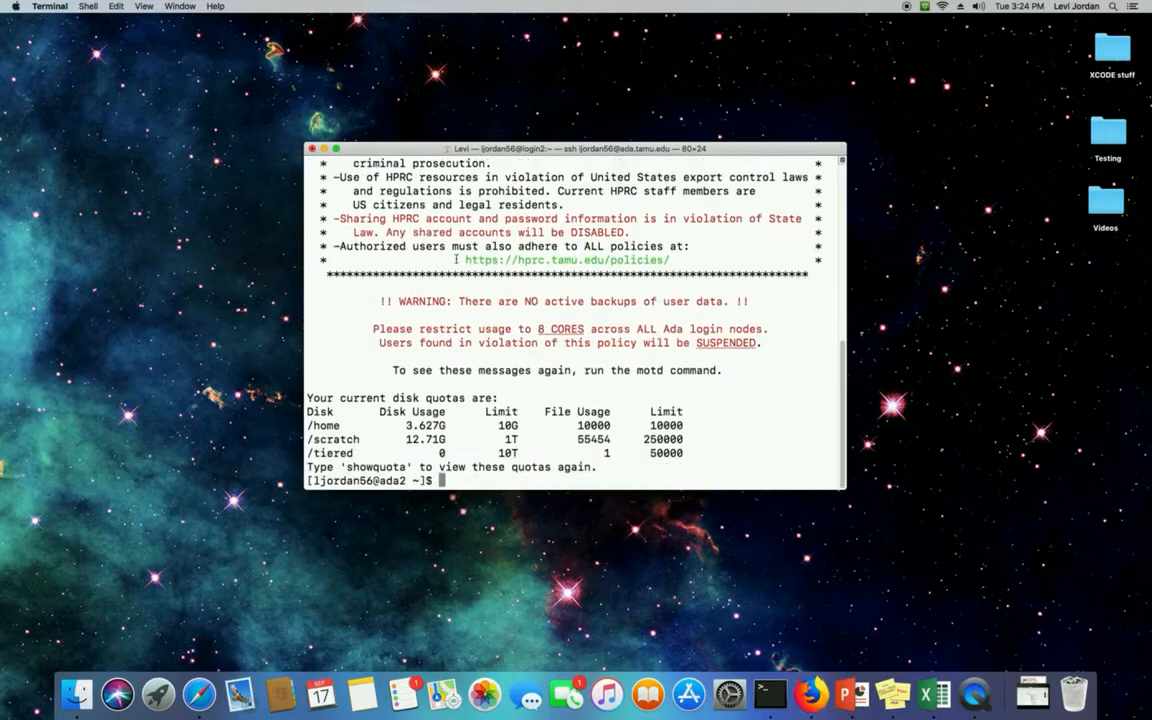